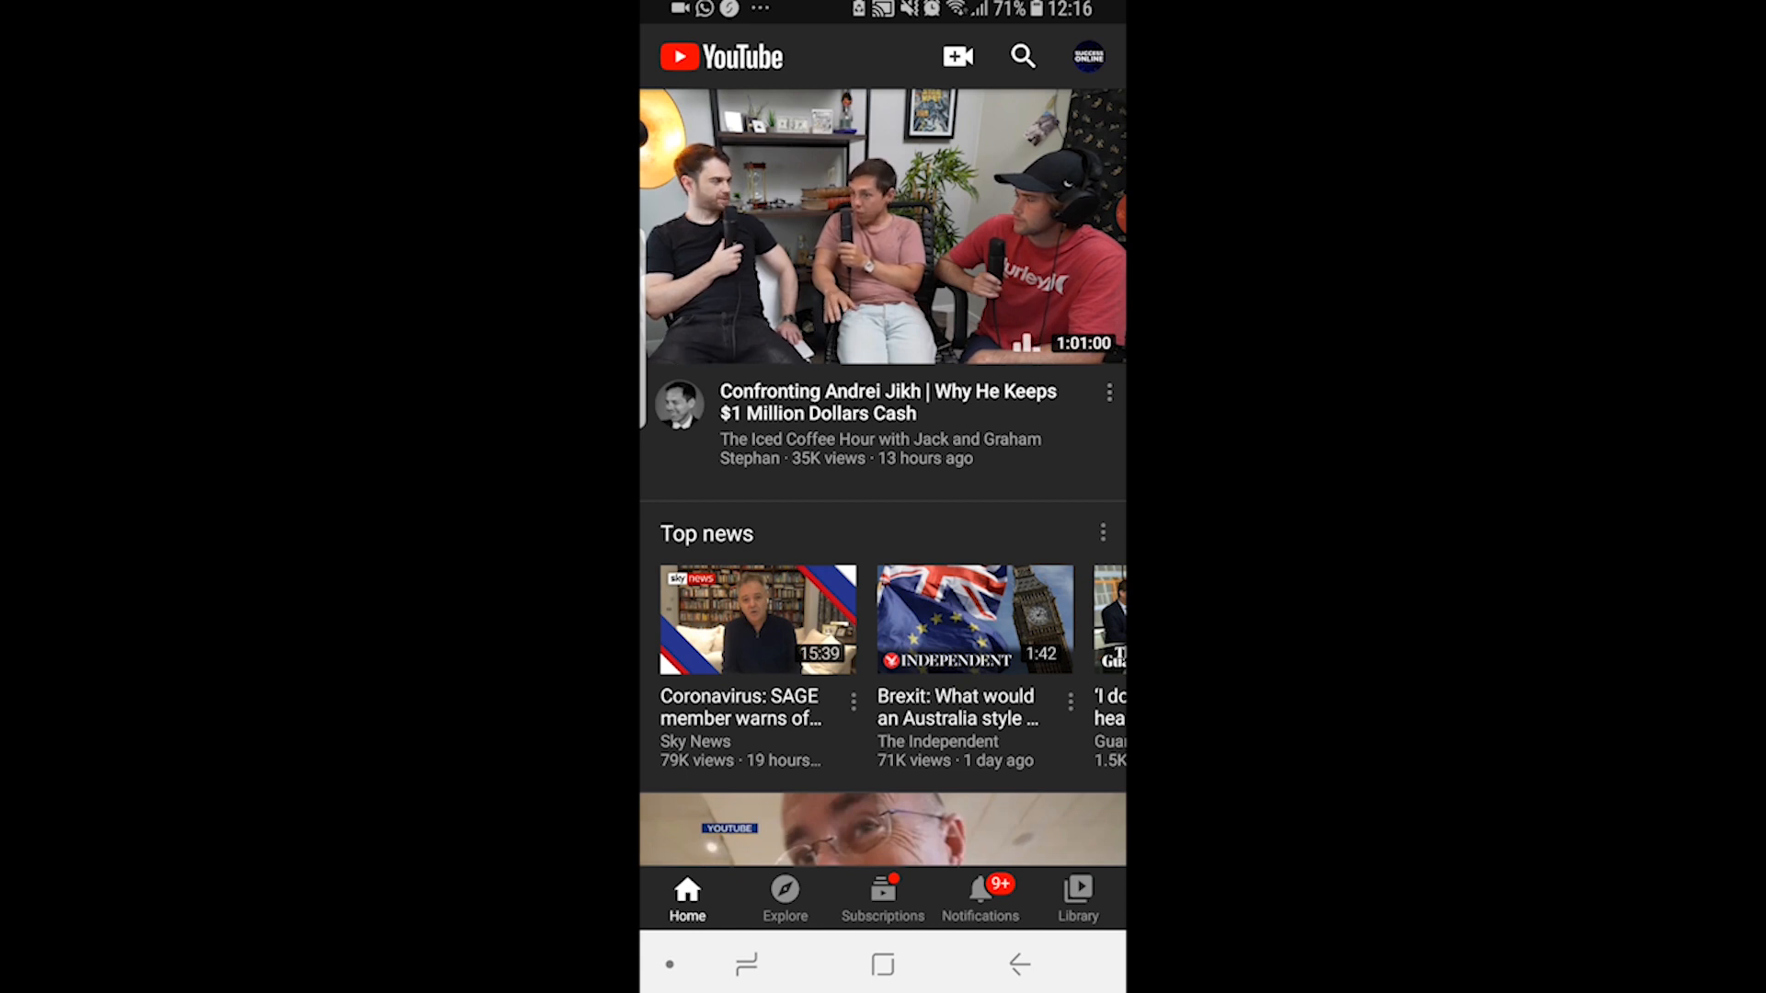
Exit the YouTube app to the phone's home screen showing YouTube and YT Studio
scroll("down", 3)
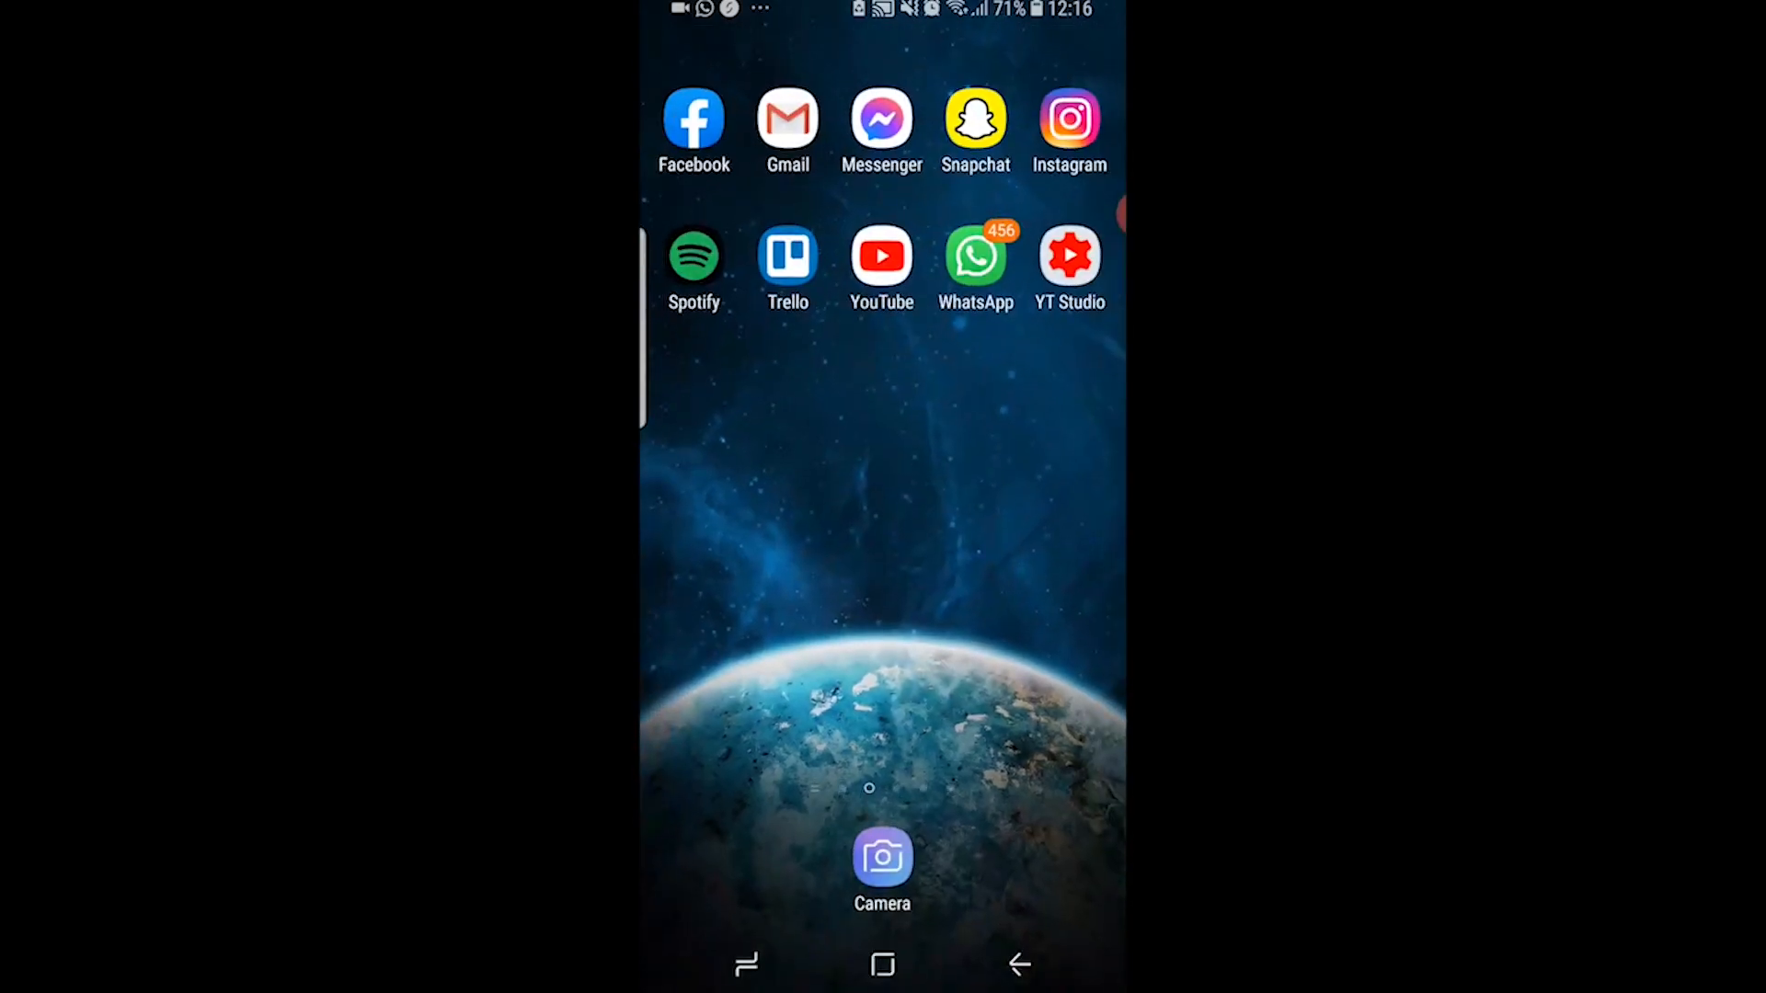
Launch Chrome and load m.youtube.com from the Home - YouTube address suggestion
left_click(882, 271)
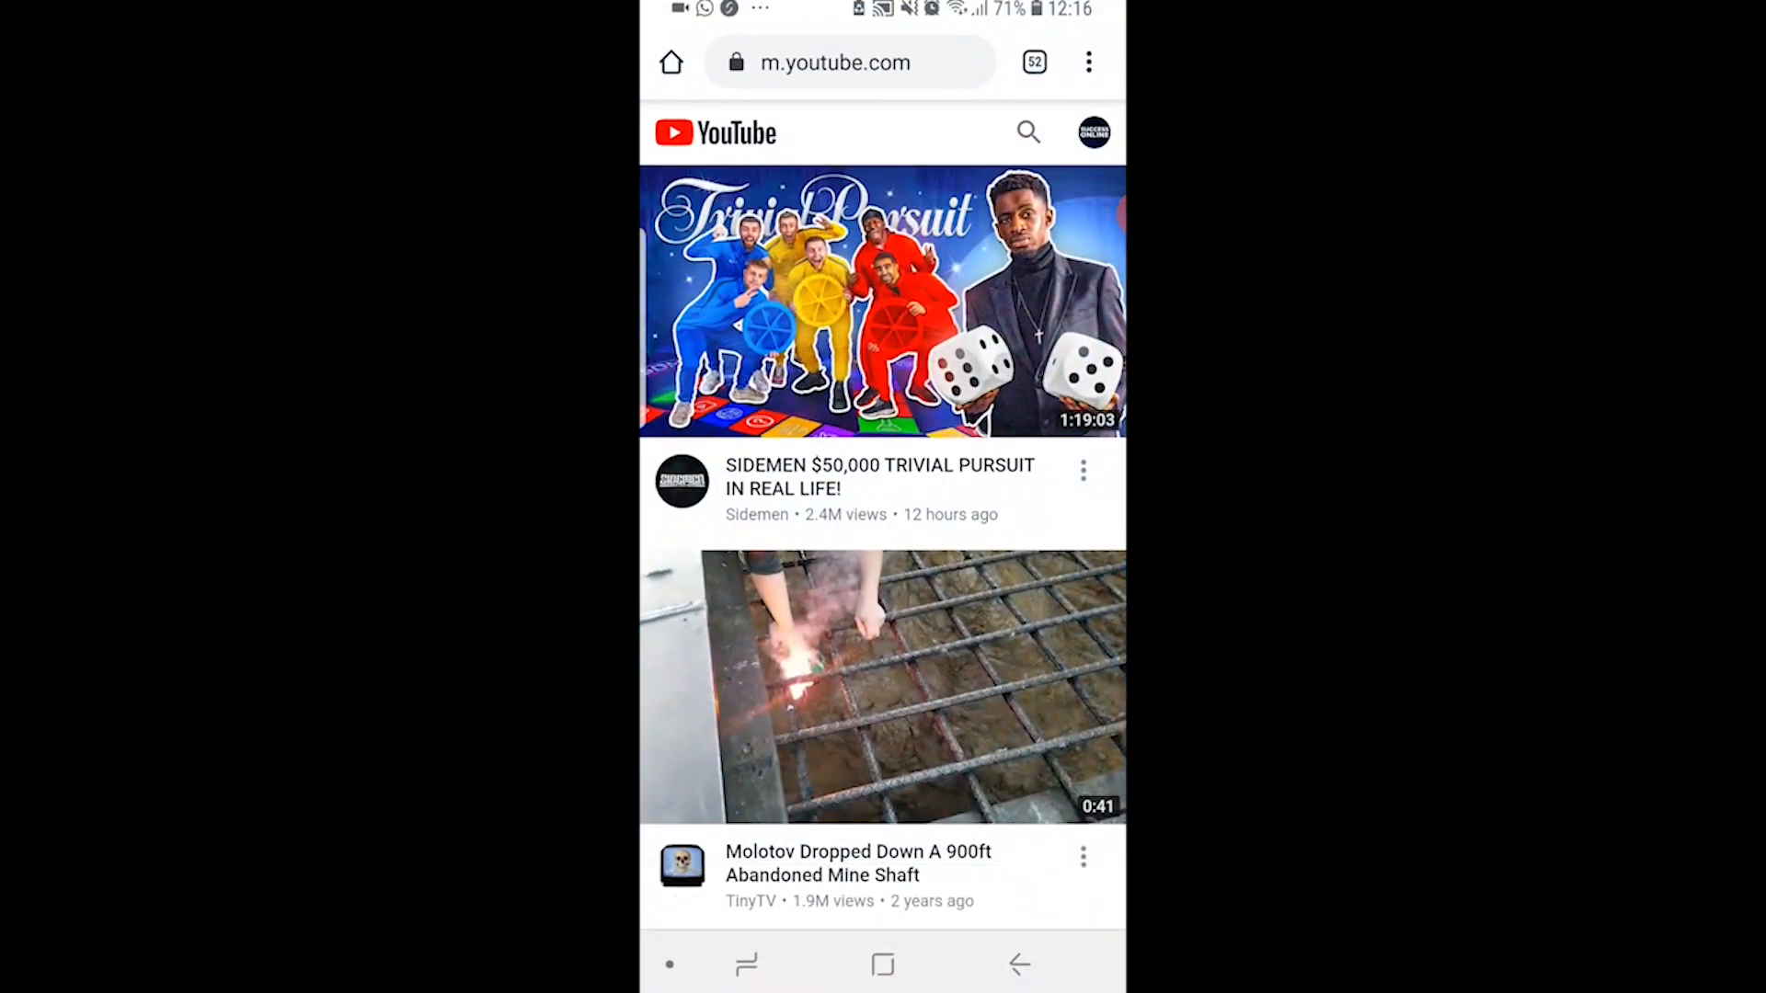
left_click(850, 62)
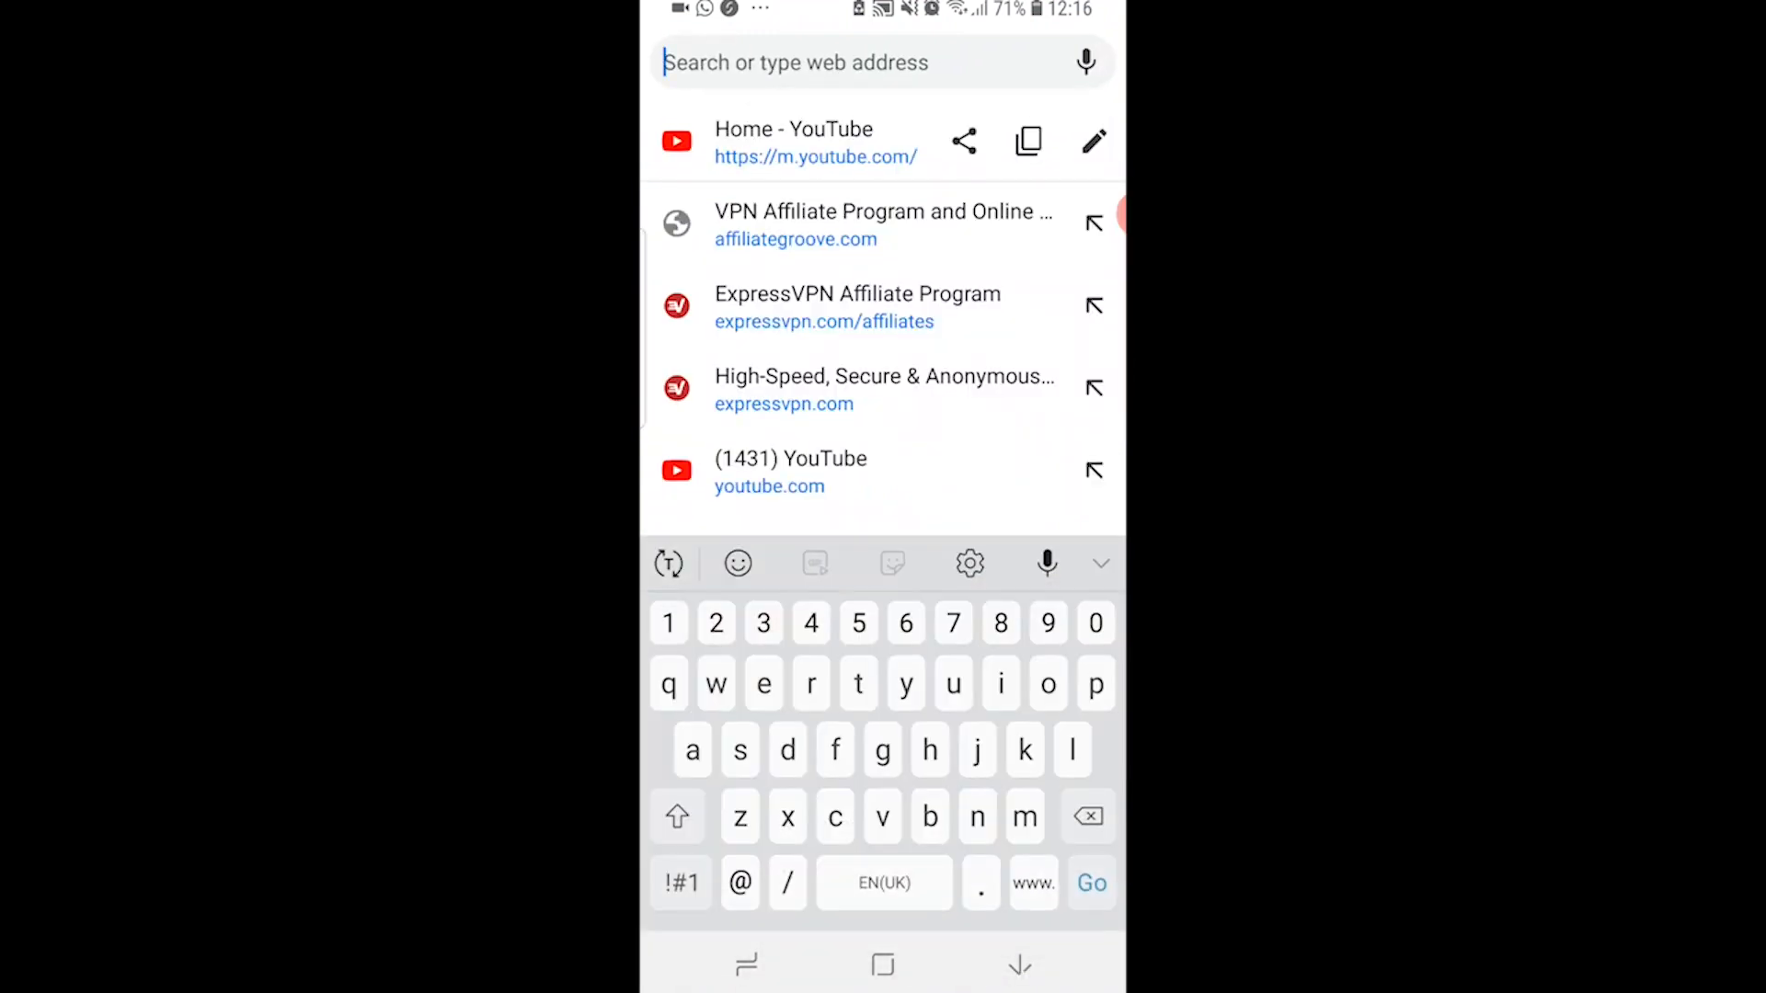
left_click(769, 472)
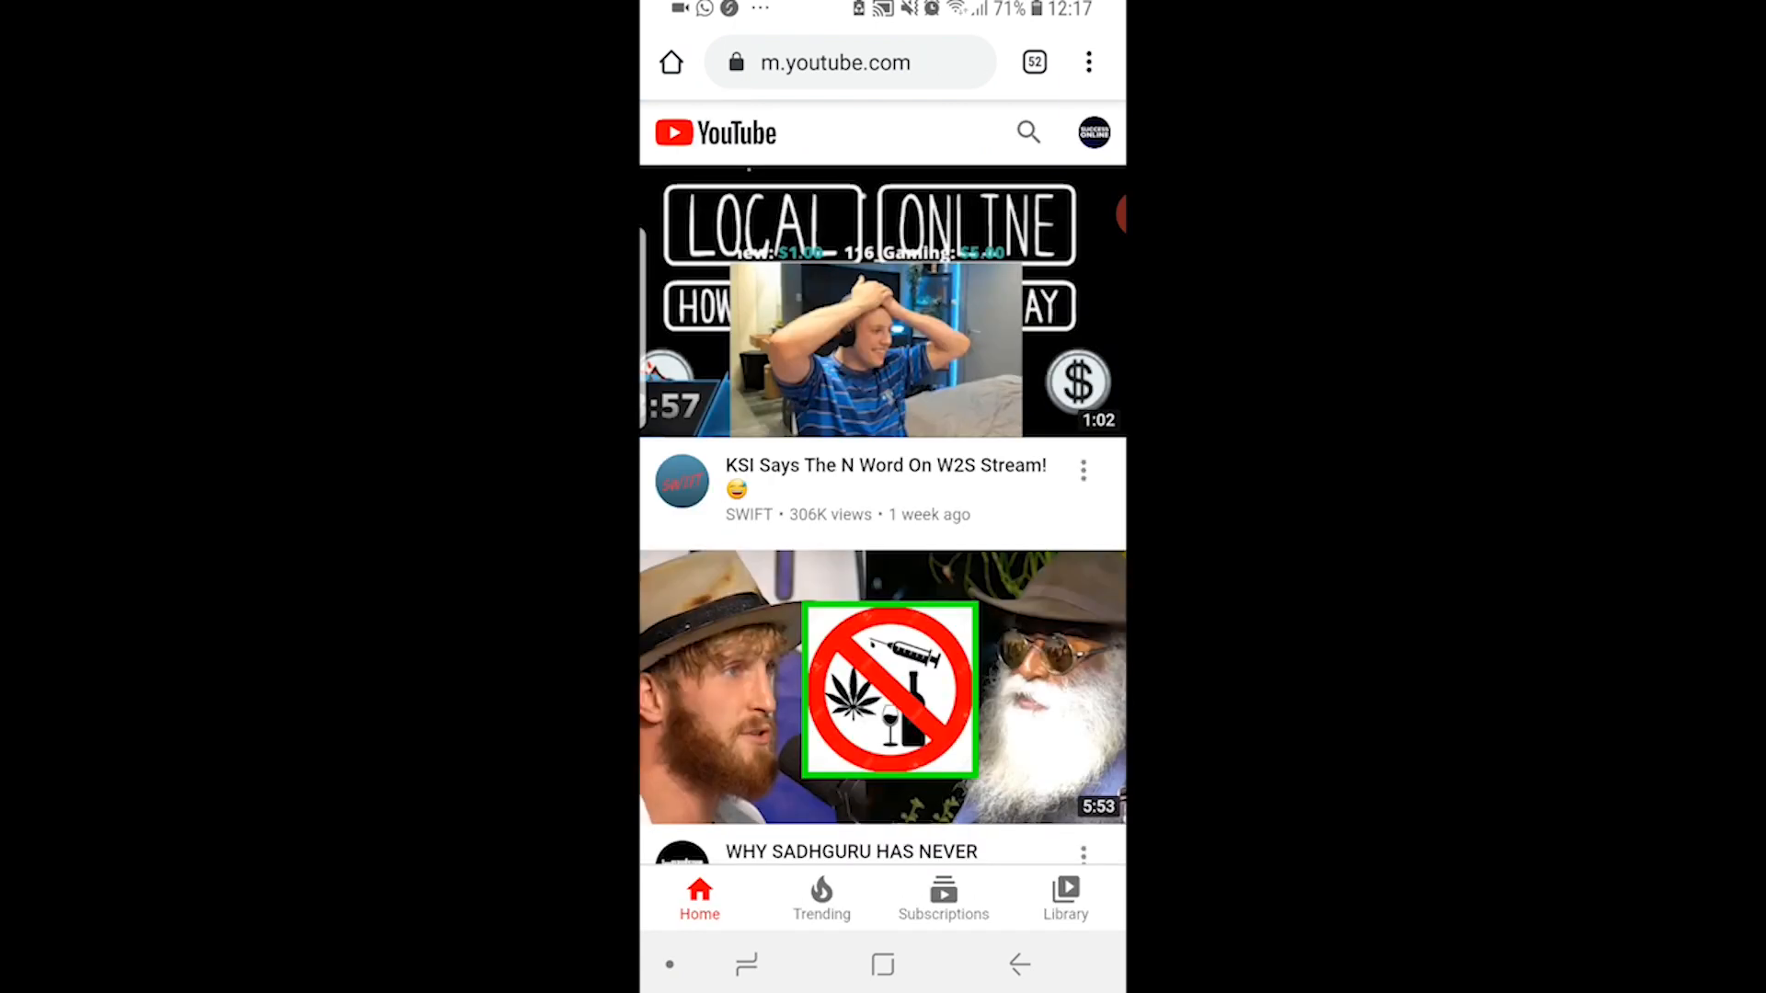
Reload youtube.com from the account menu's Settings to get a multi-column video grid
left_click(1092, 131)
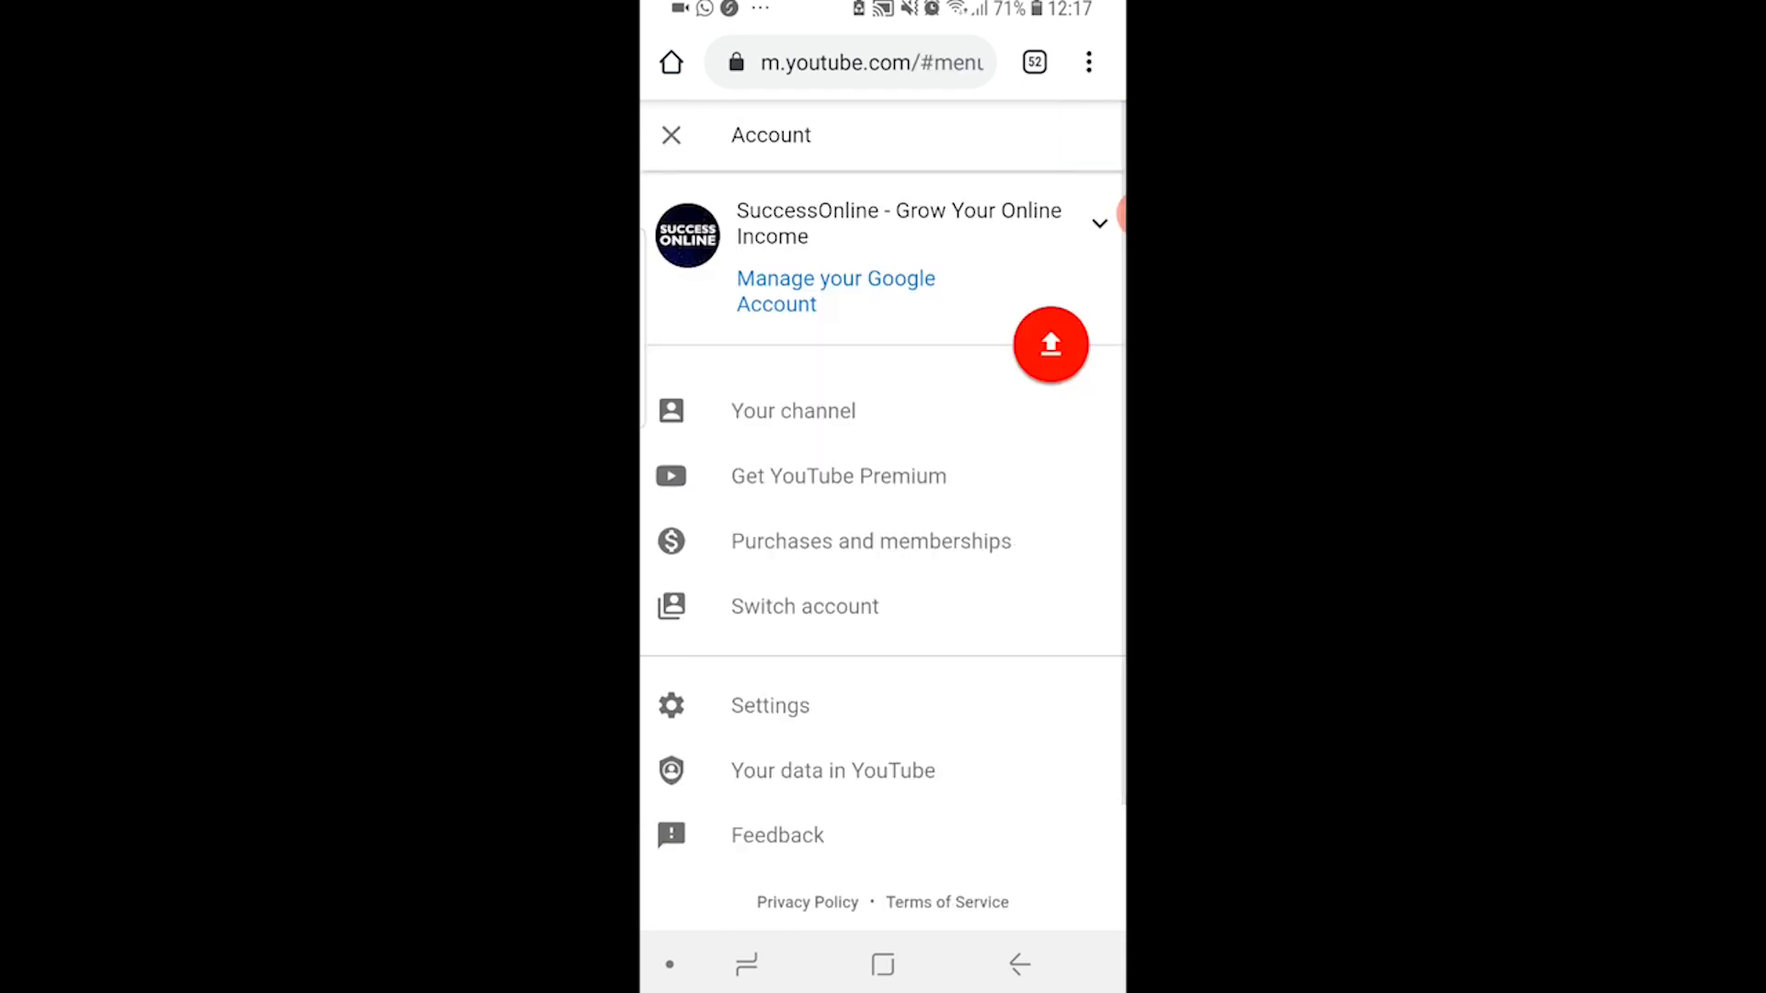
left_click(850, 62)
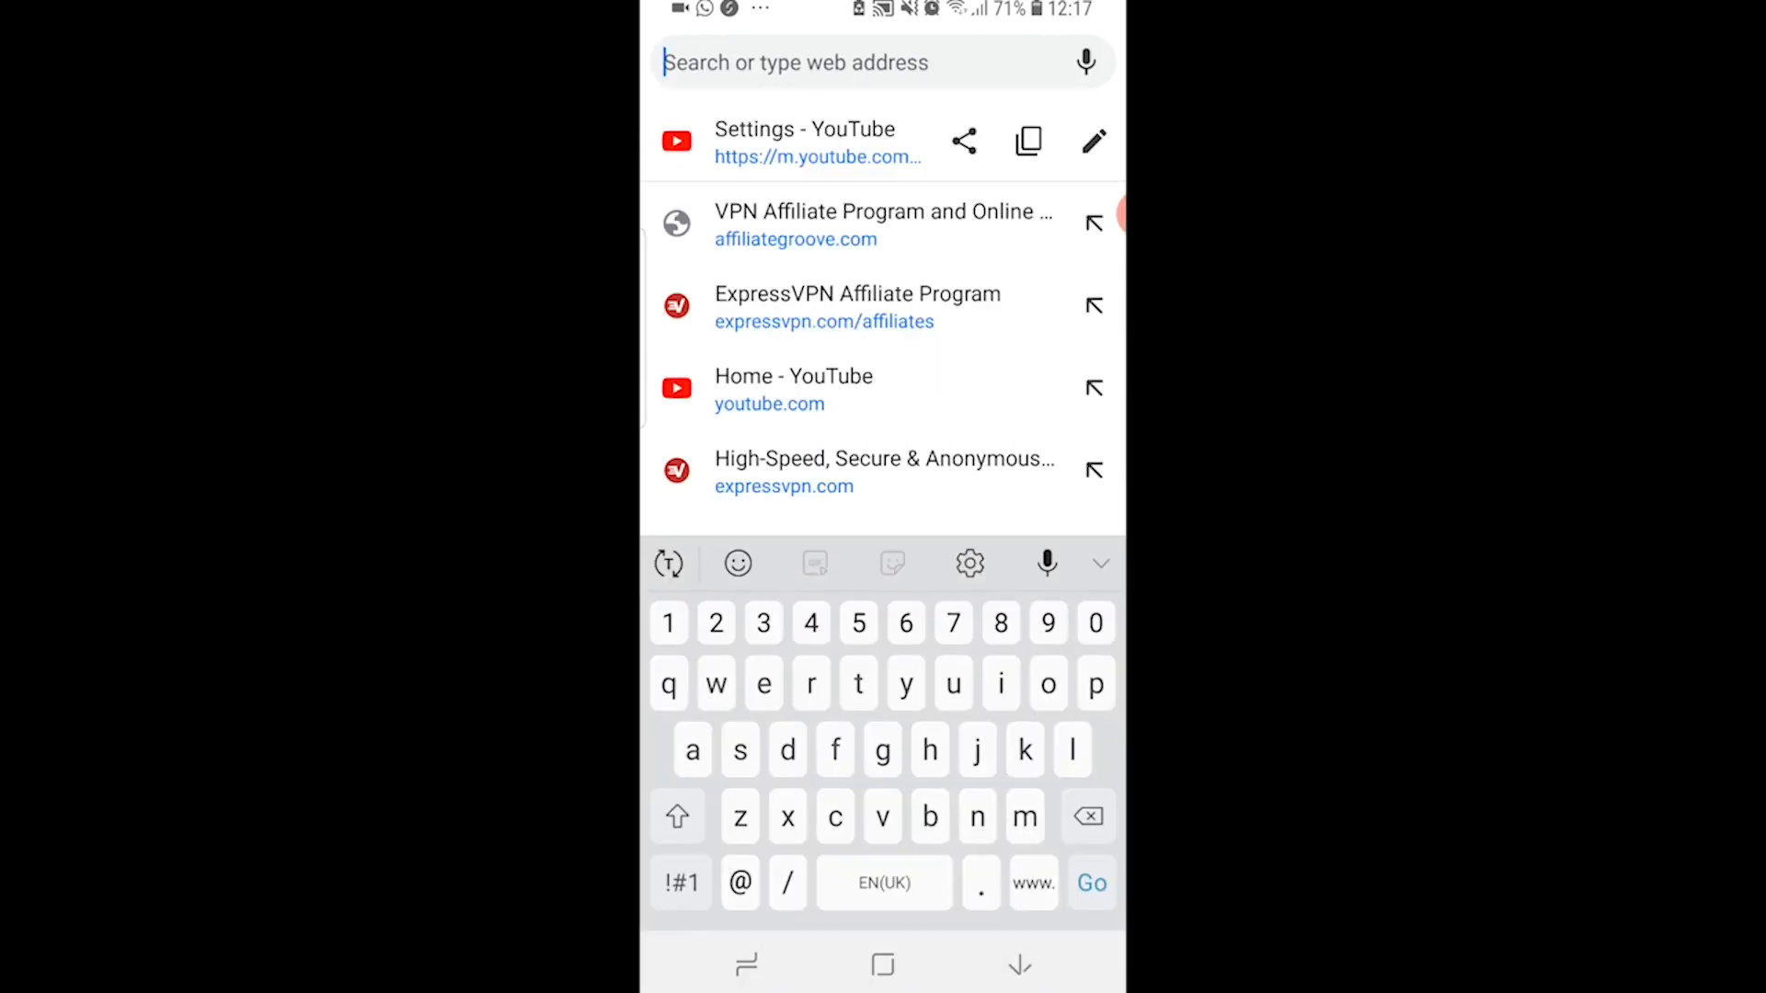
left_click(804, 142)
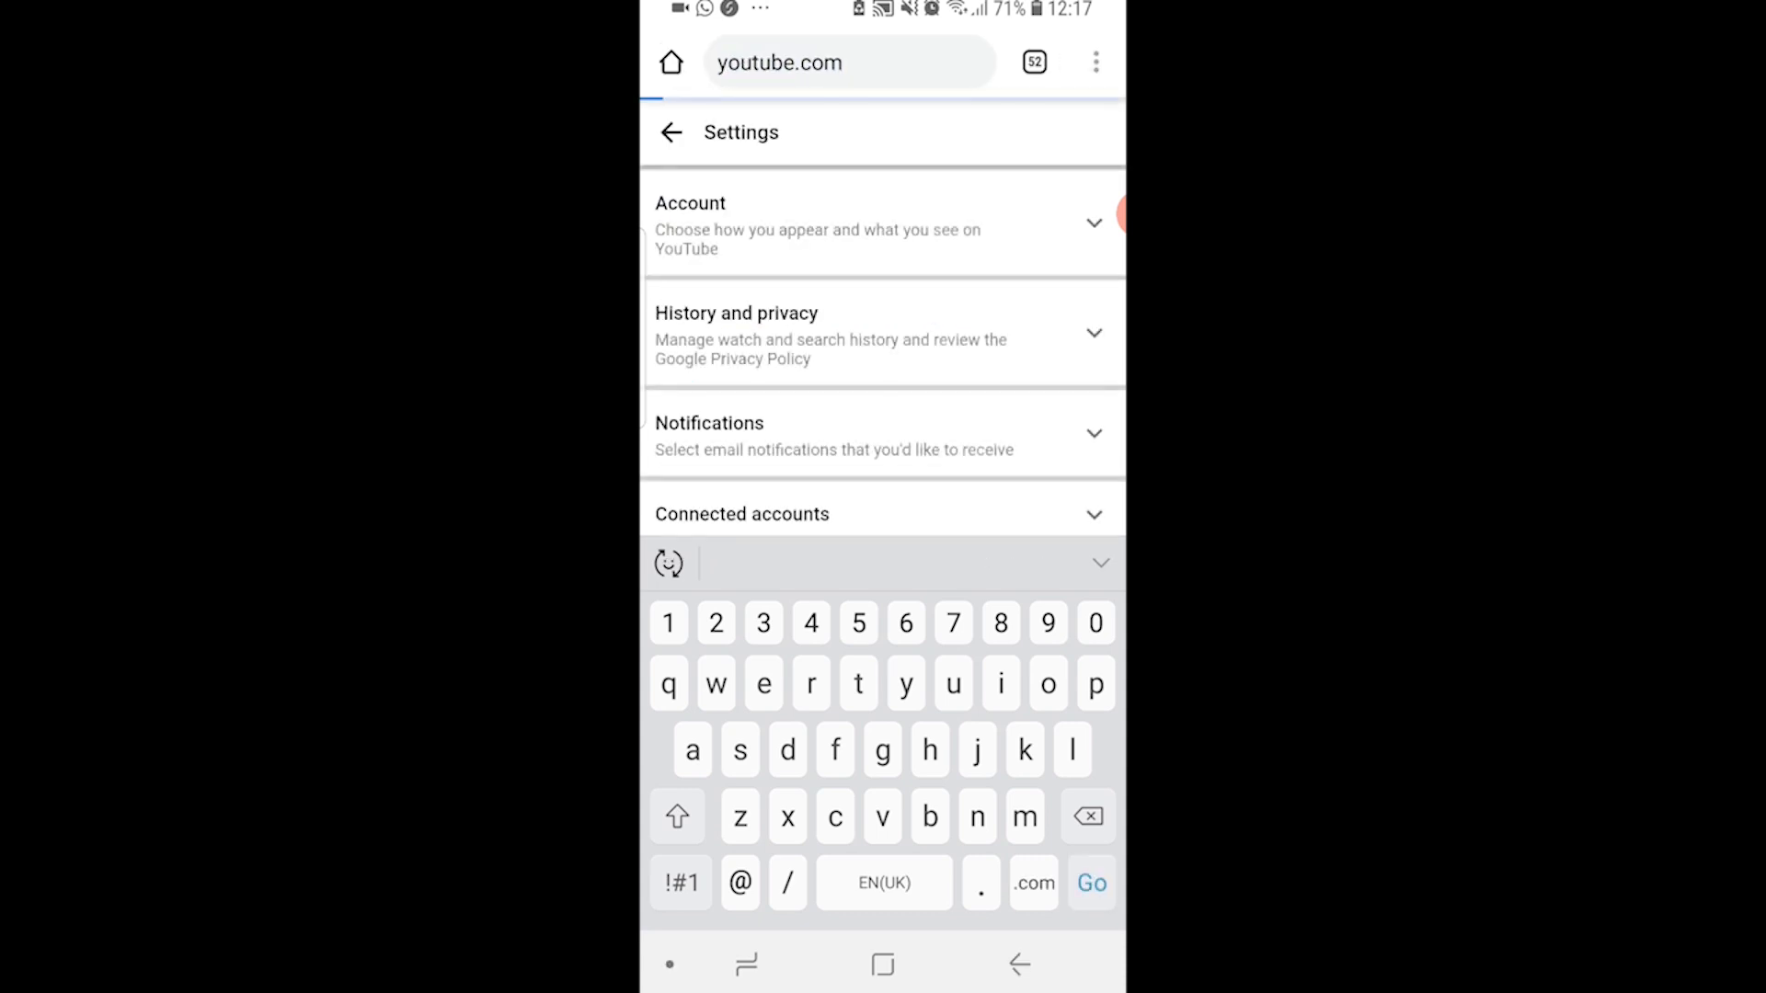
left_click(1094, 62)
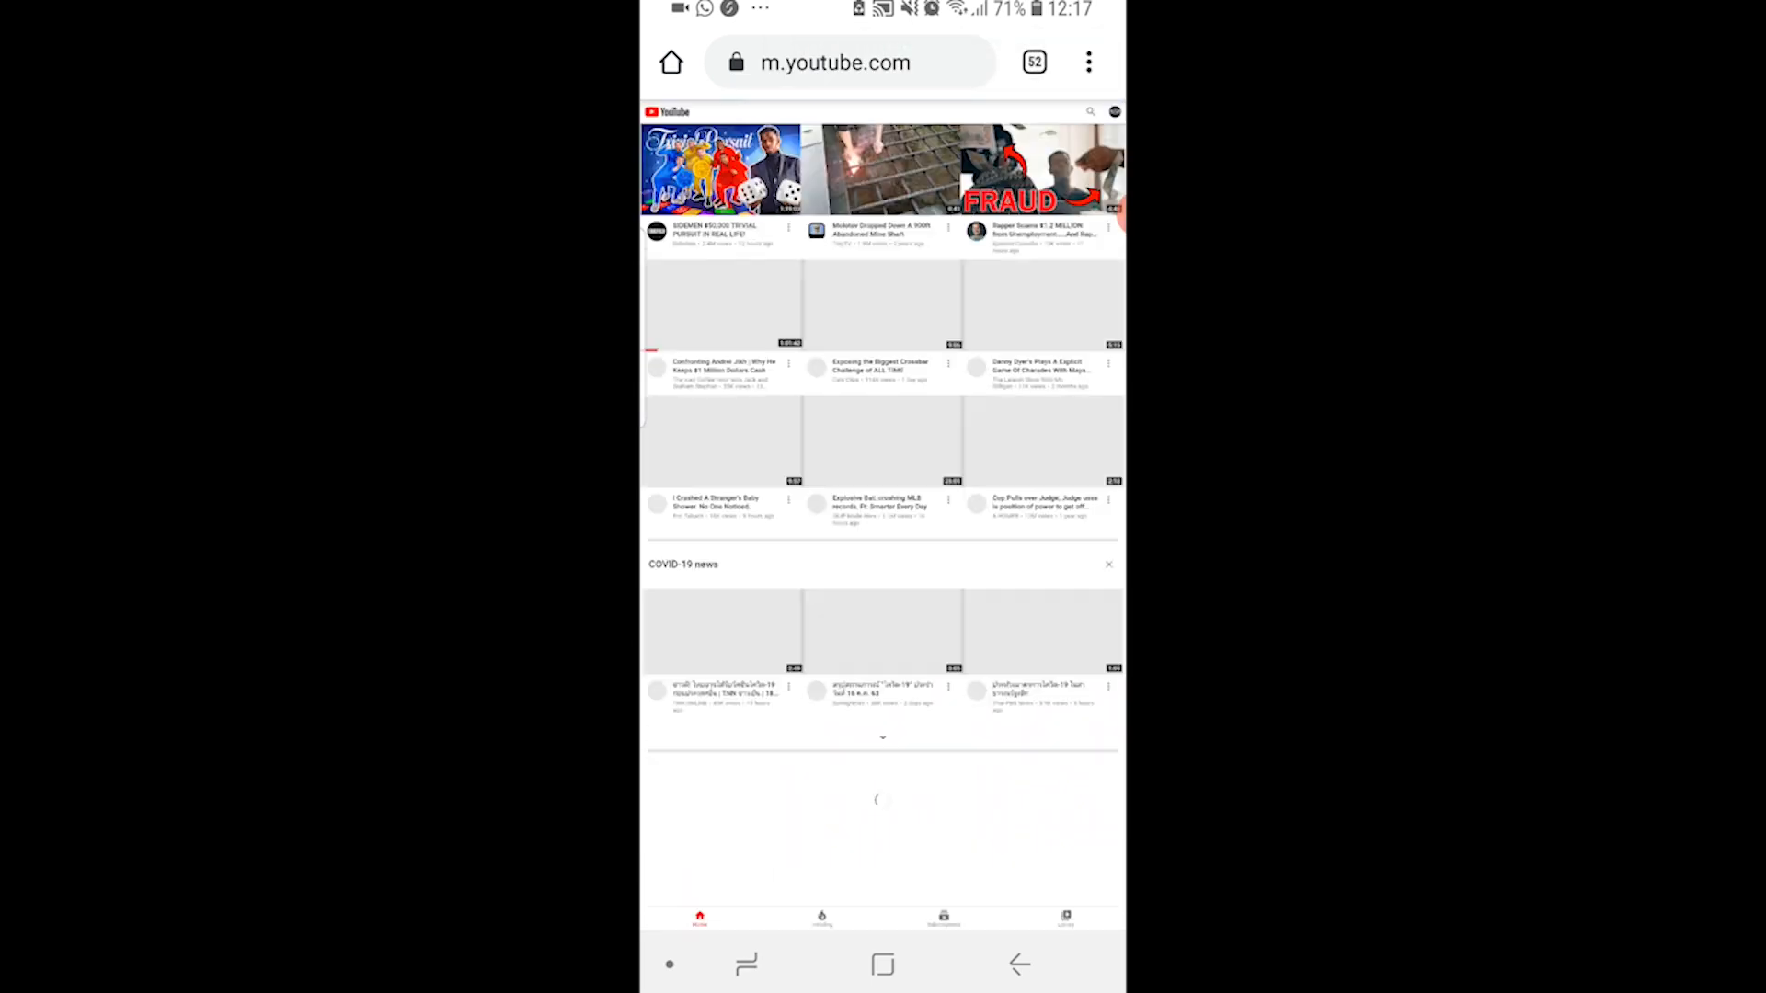
Load youtube.com/?app=desktop to show topic chips and larger thumbnails
left_click(1089, 62)
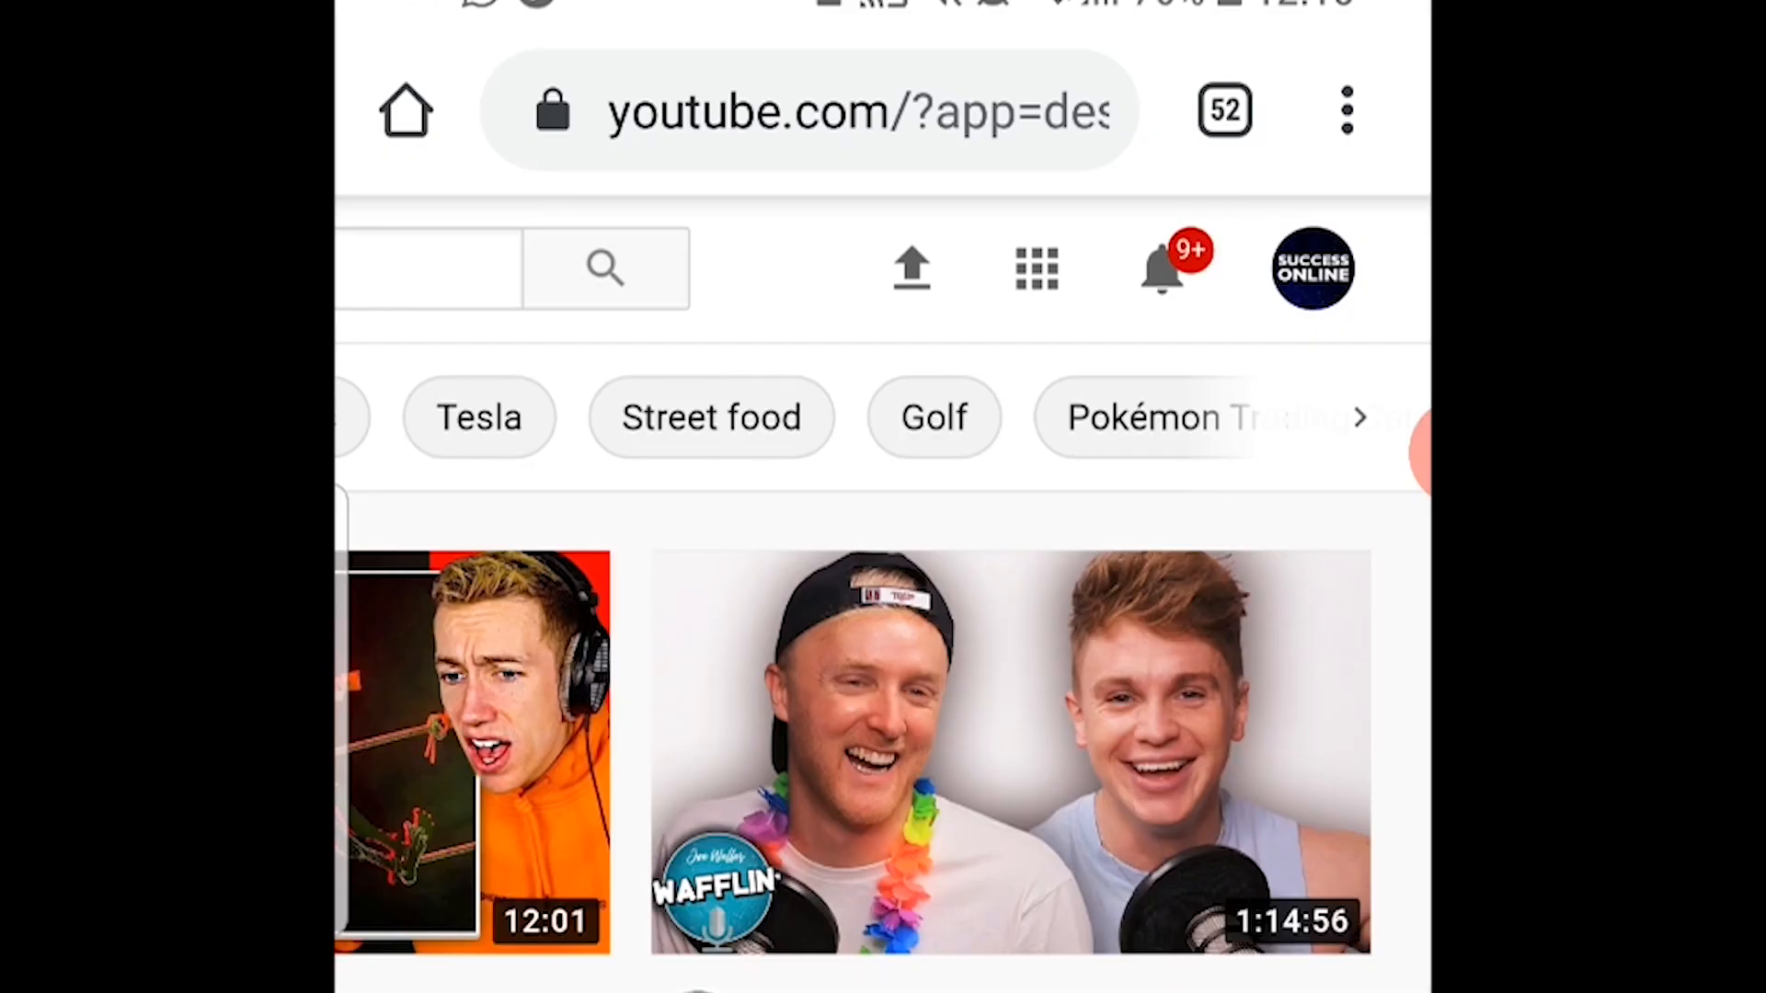
Open Settings > Playback and performance and scroll to the Subtitles and Closed Captions options
left_click(1311, 266)
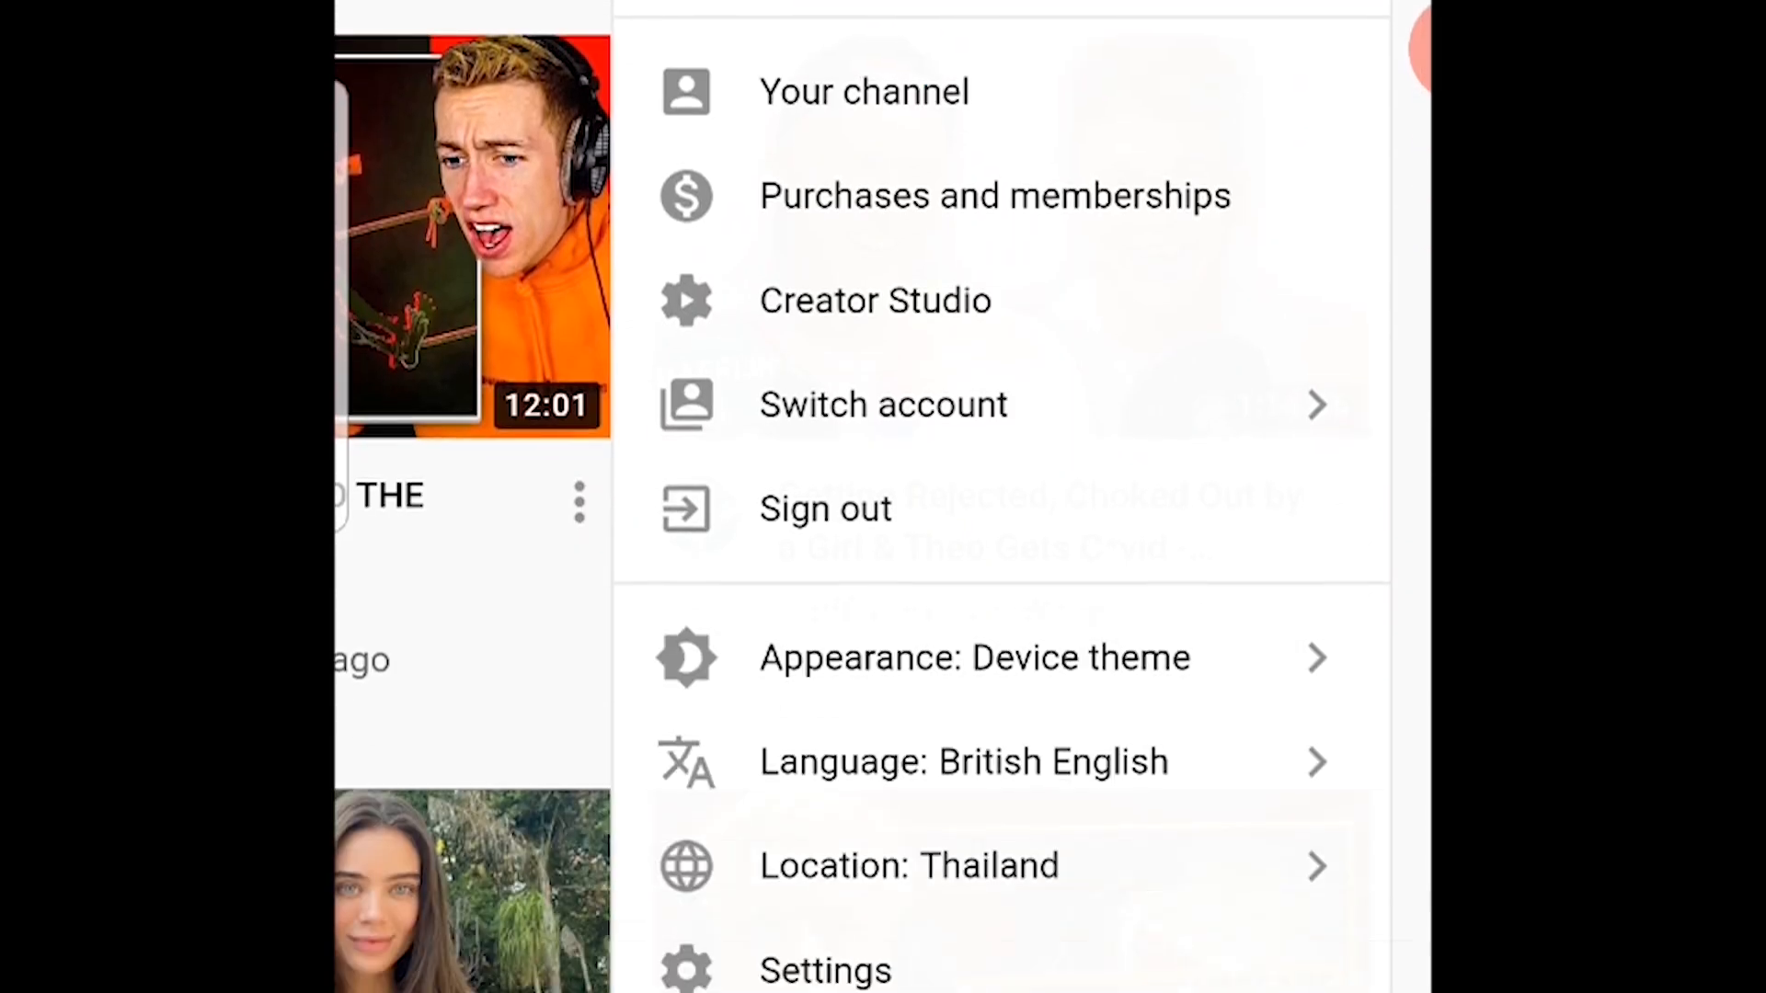
left_click(864, 91)
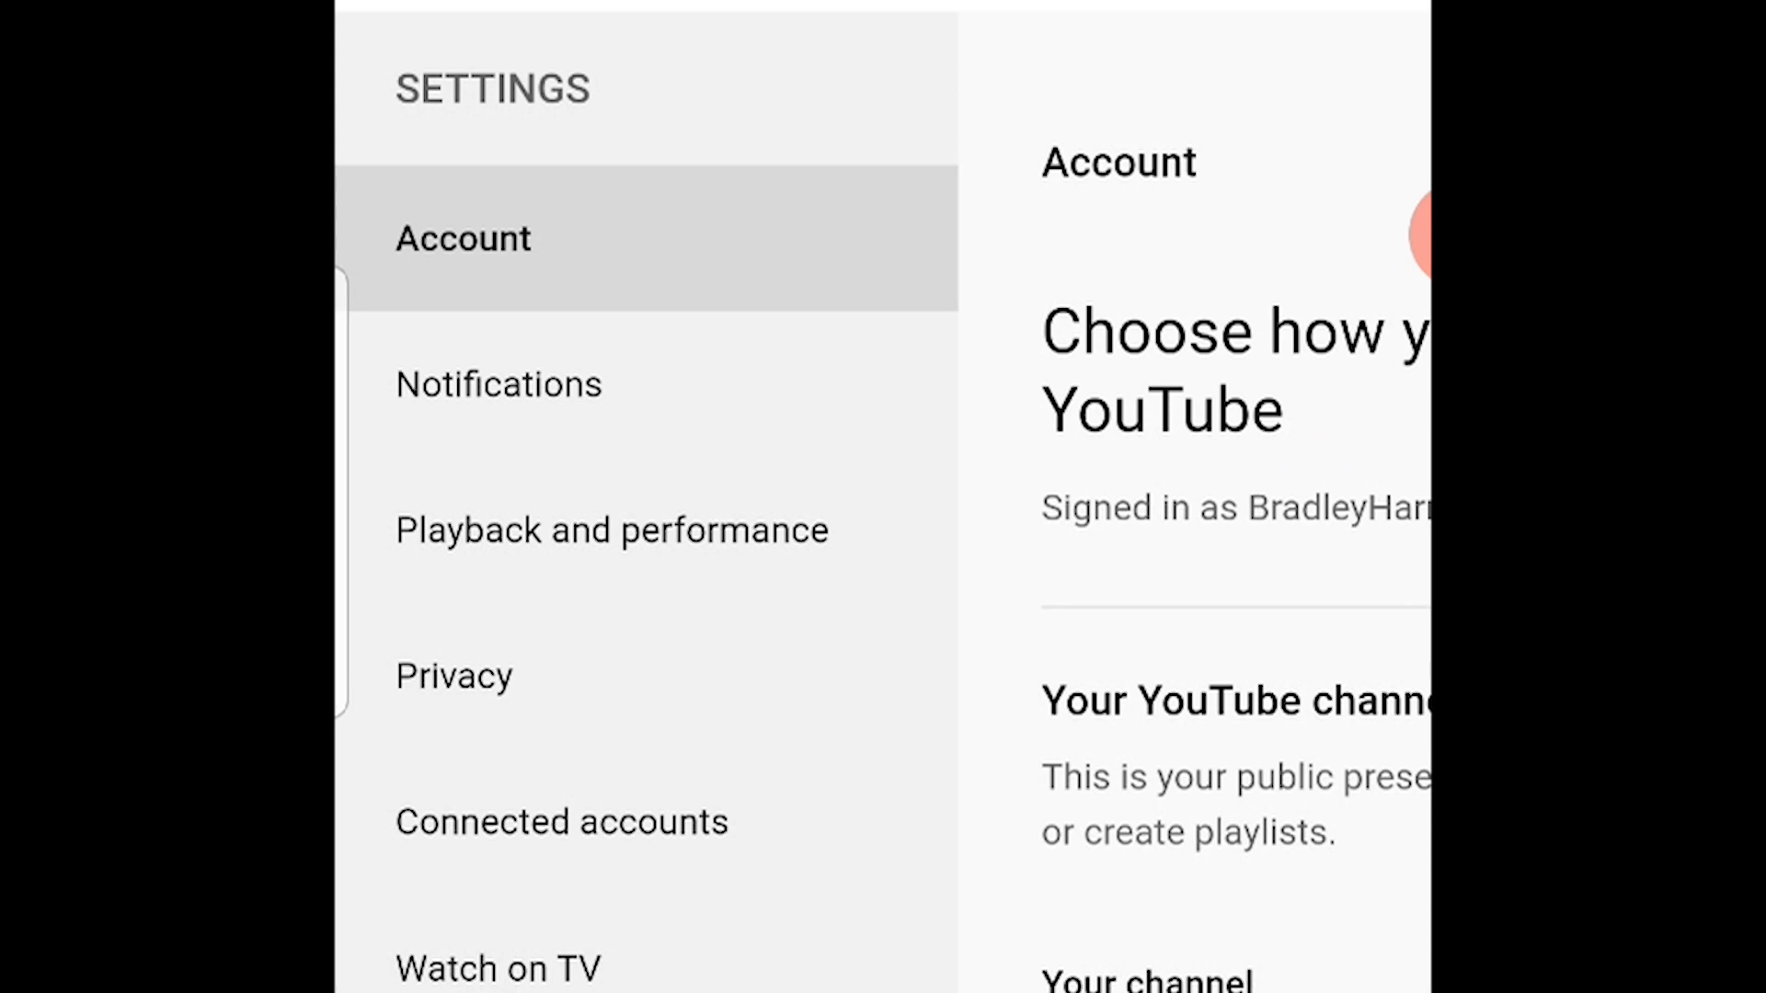
left_click(612, 530)
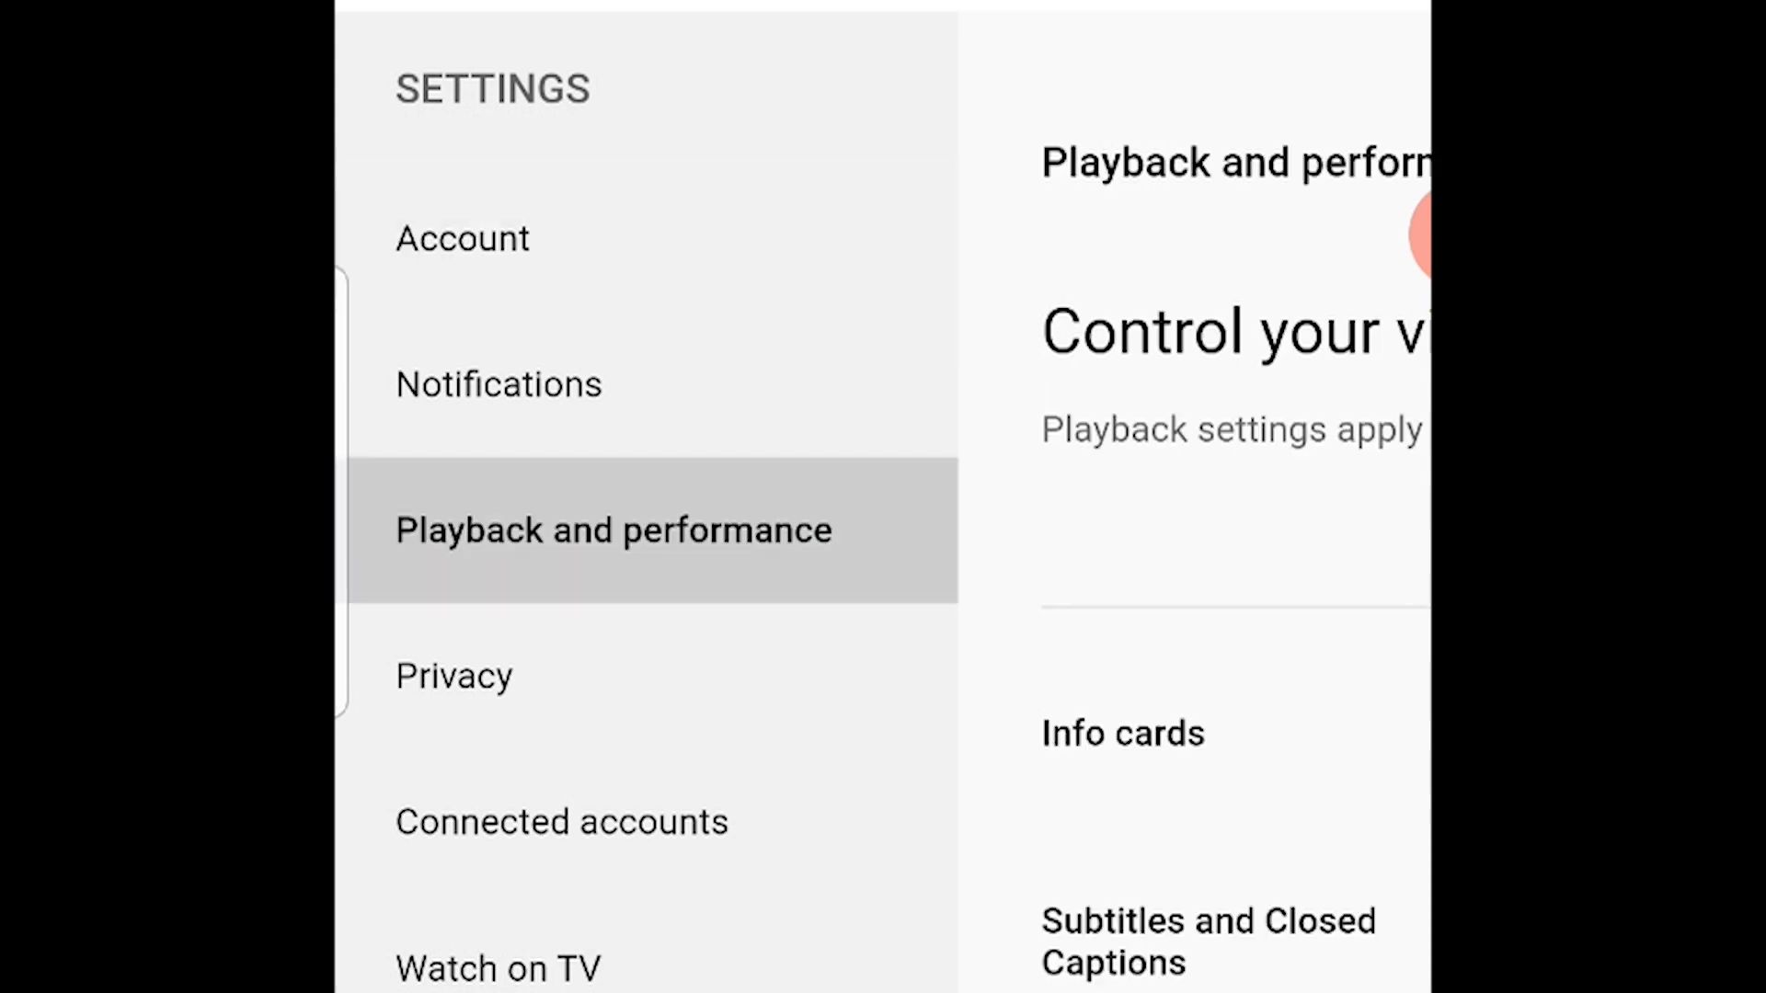
scroll("down", 3)
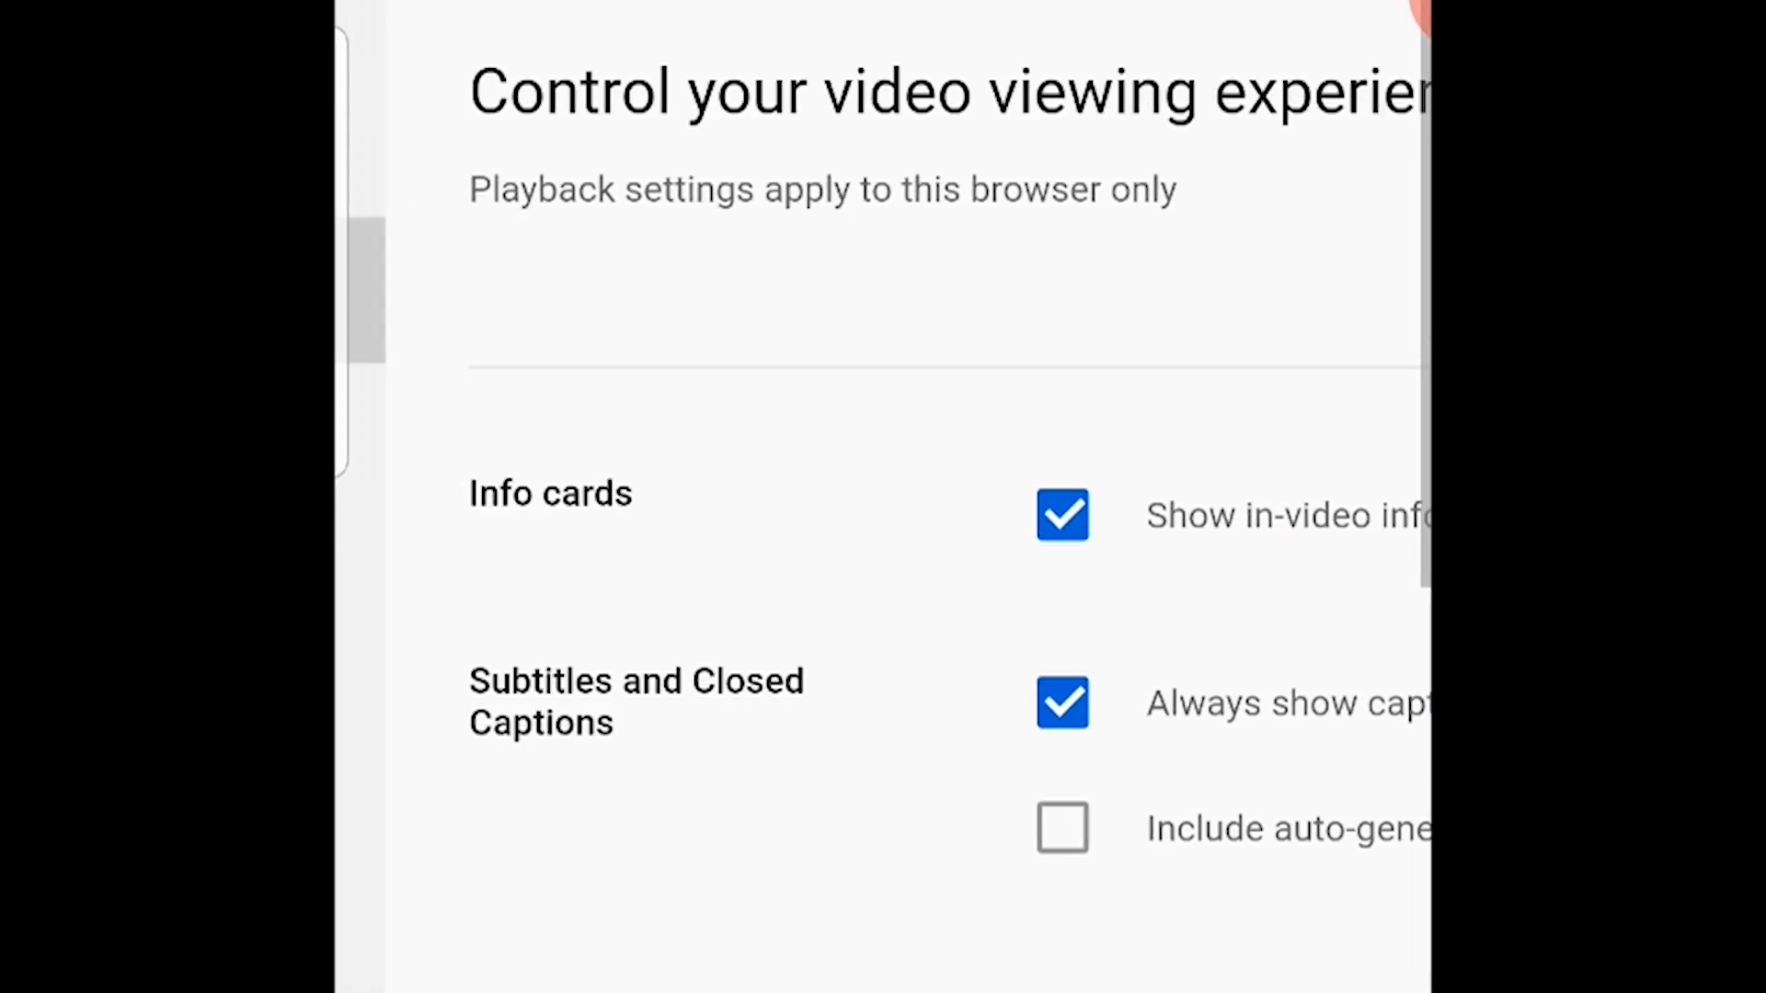